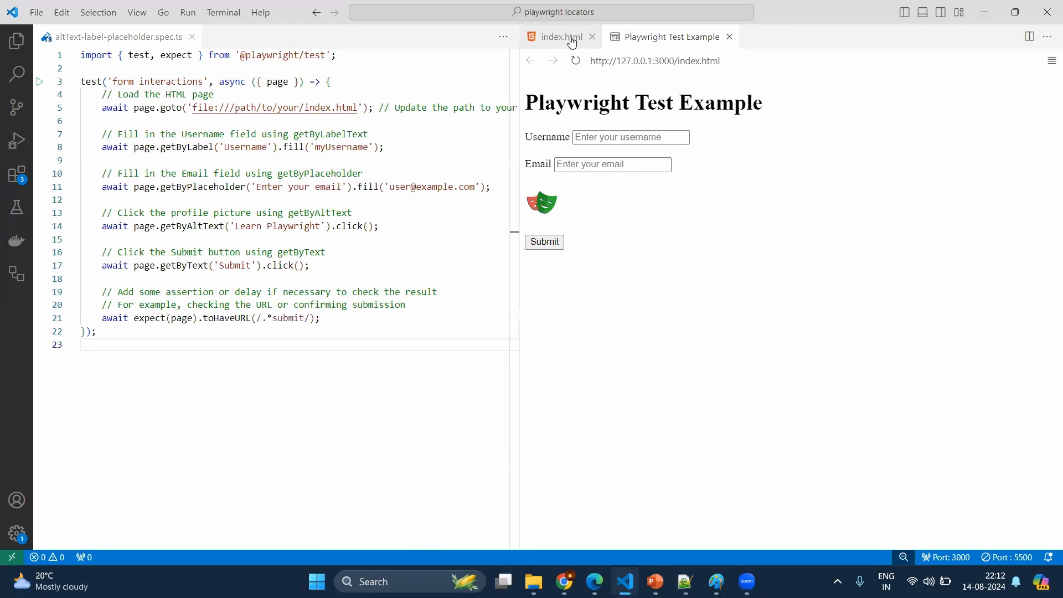
Step: Review index.html's markup and the username id, then show the project file list
left_click(556, 37)
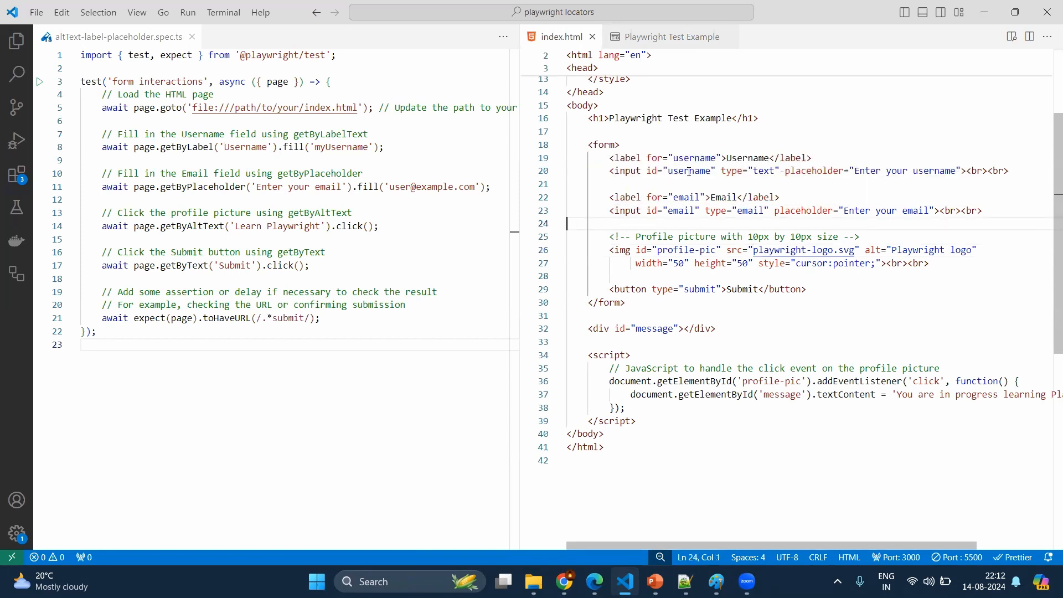
double_click(687, 170)
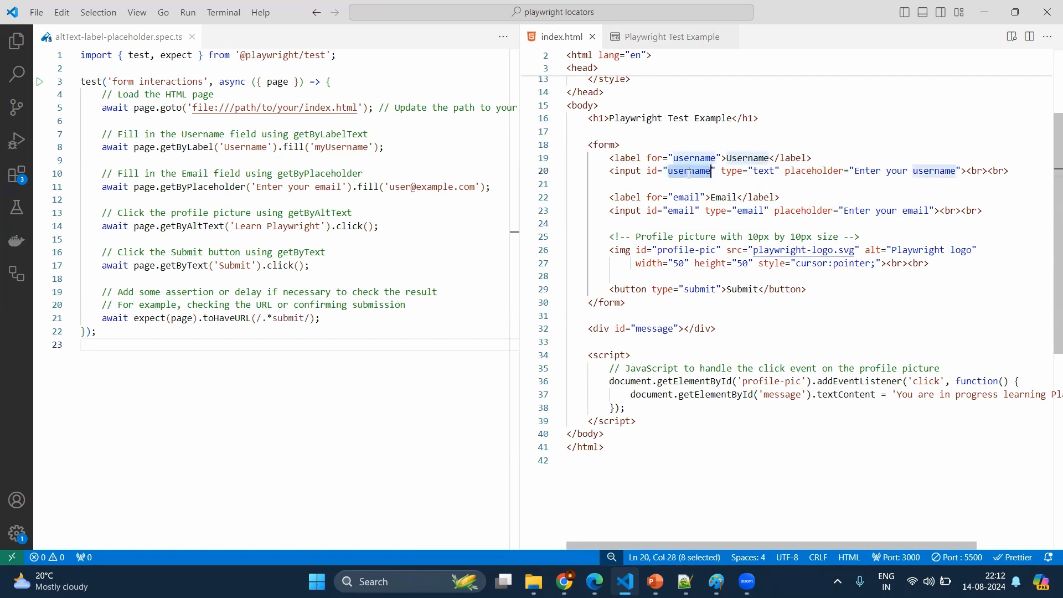
mouse_move(741, 223)
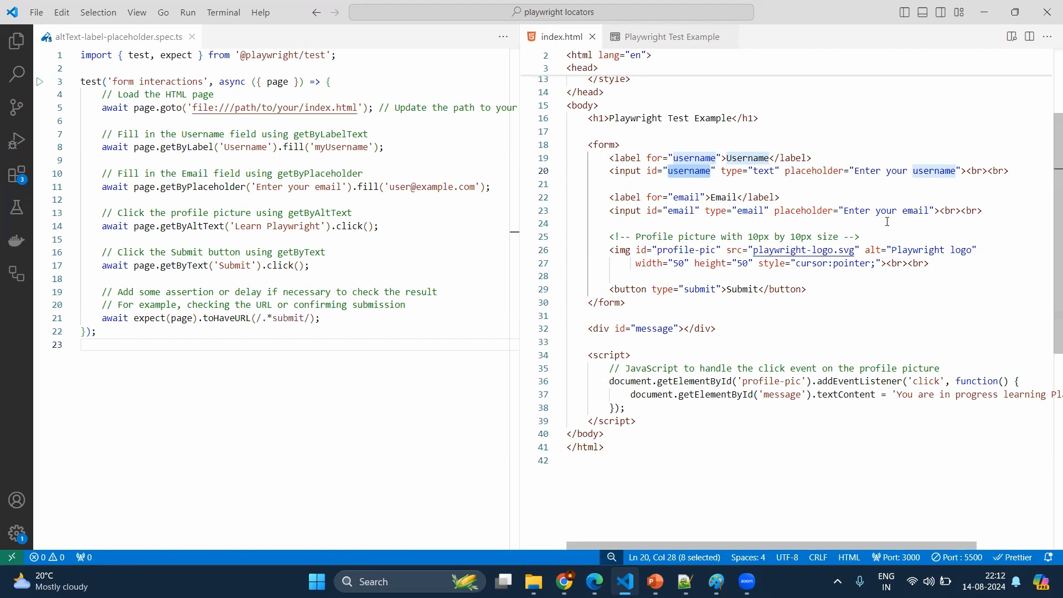
mouse_move(720, 111)
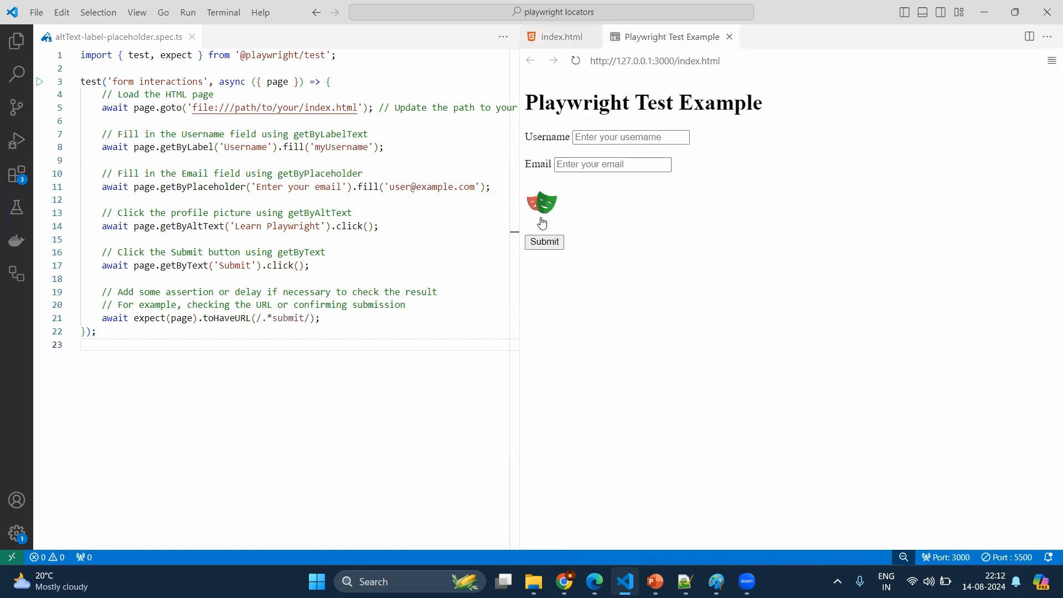
left_click(17, 40)
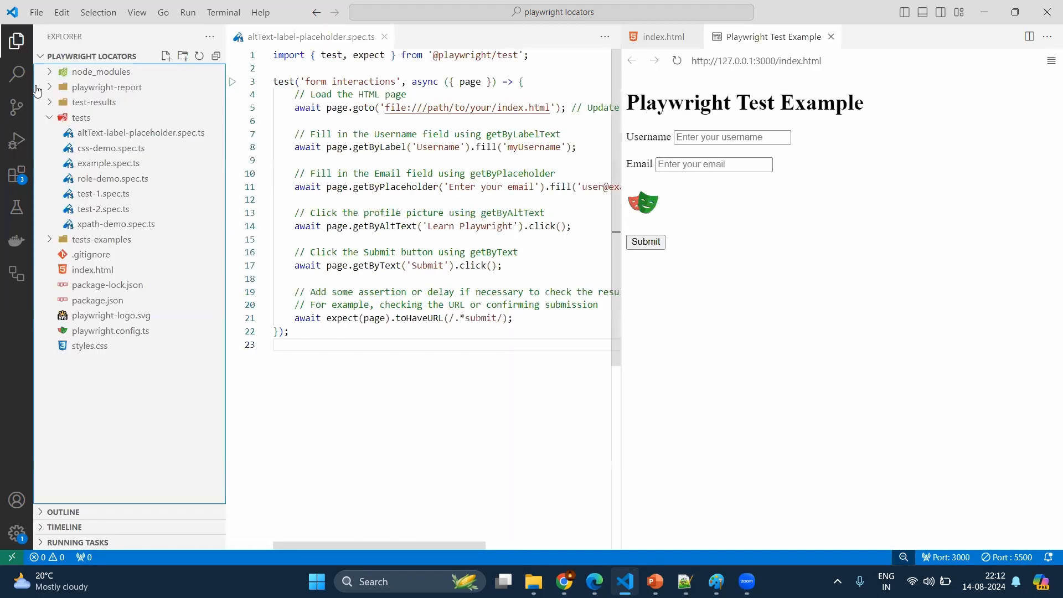
mouse_move(111, 315)
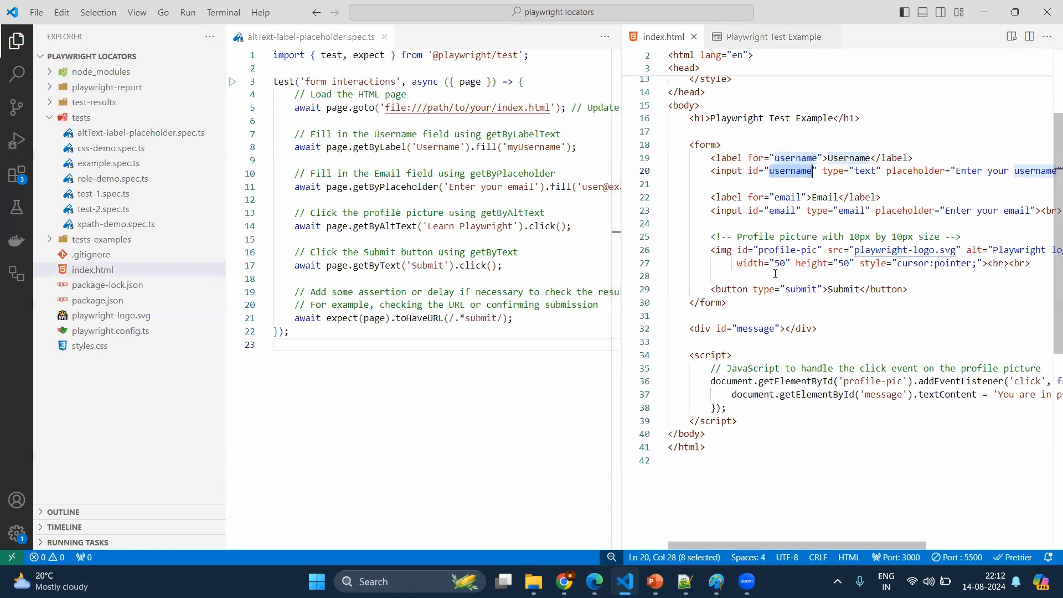
left_click(850, 252)
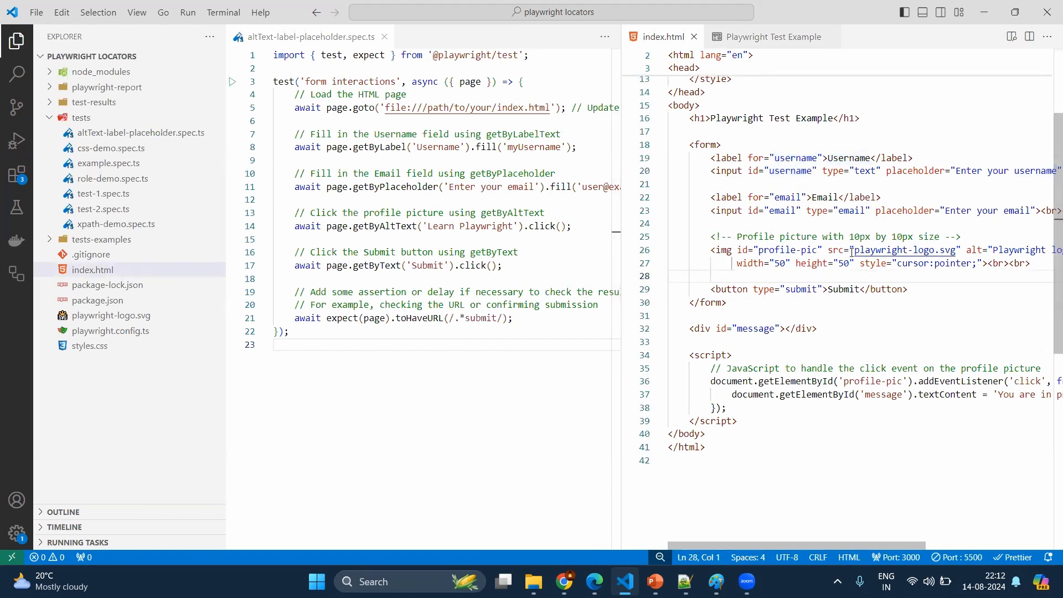
Step: Insert a stray 't' into the logo's img src so the preview shows 'Playwright logo' alt text
left_click(852, 250)
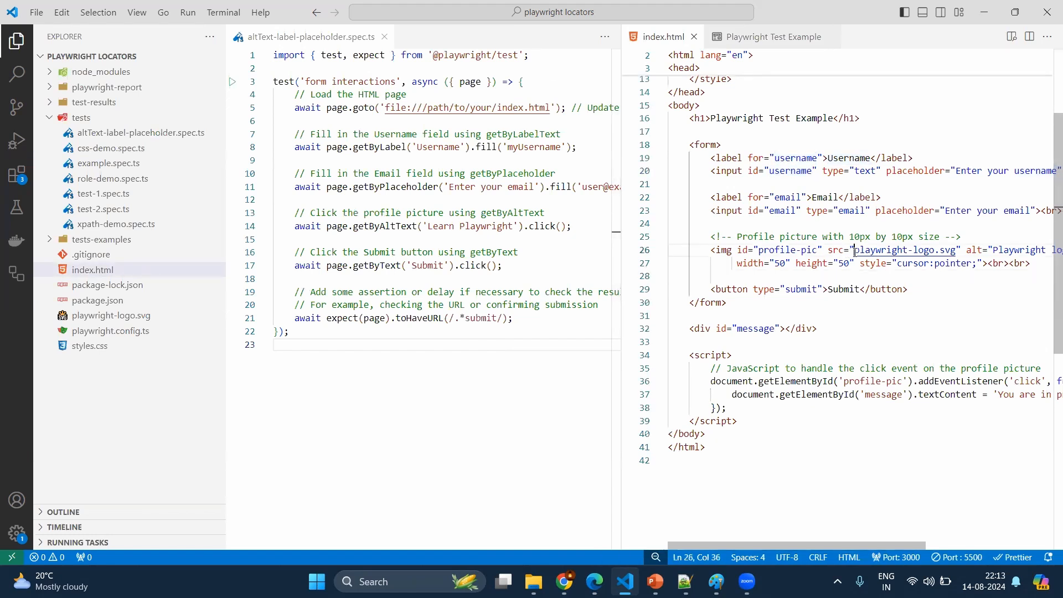
type("t")
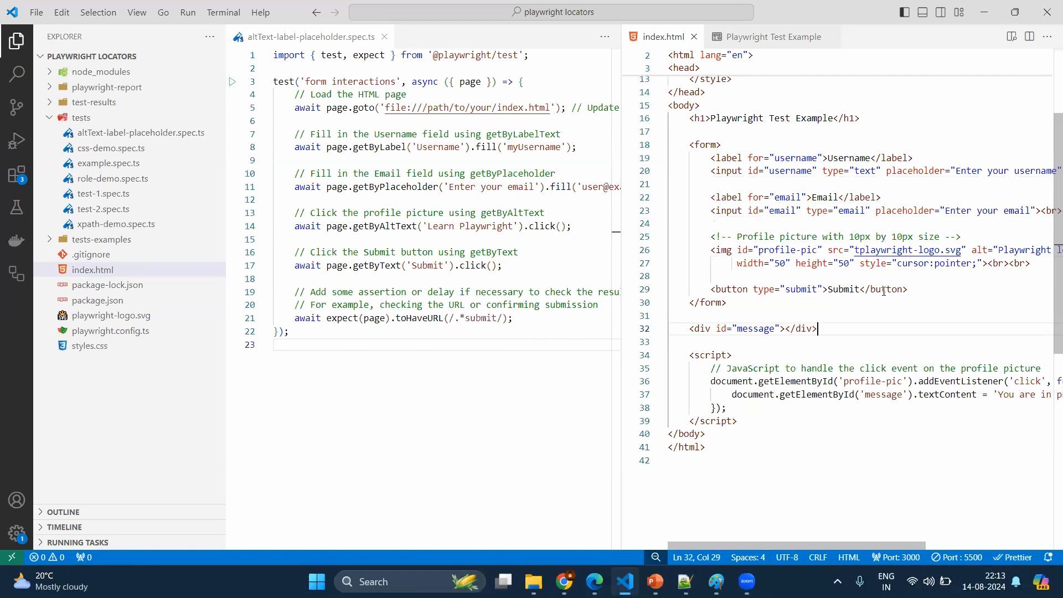
left_click(231, 252)
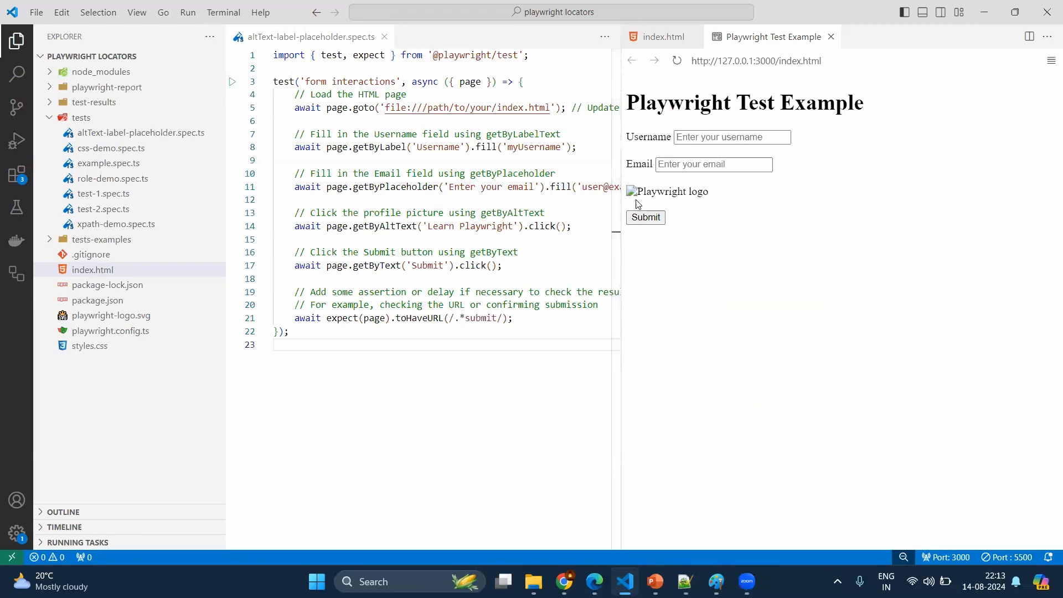
mouse_move(691, 206)
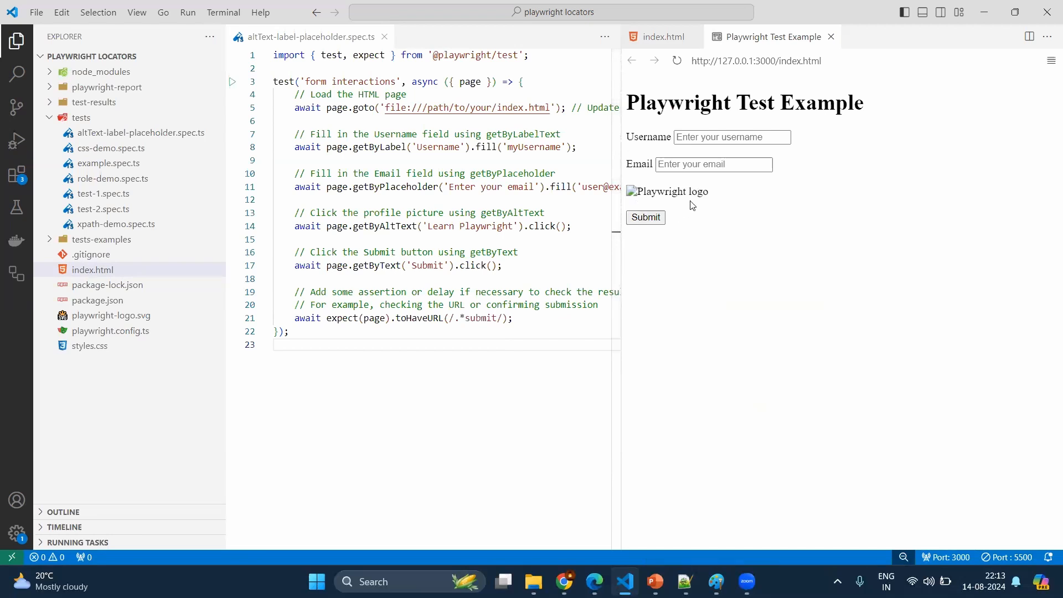
left_click(661, 36)
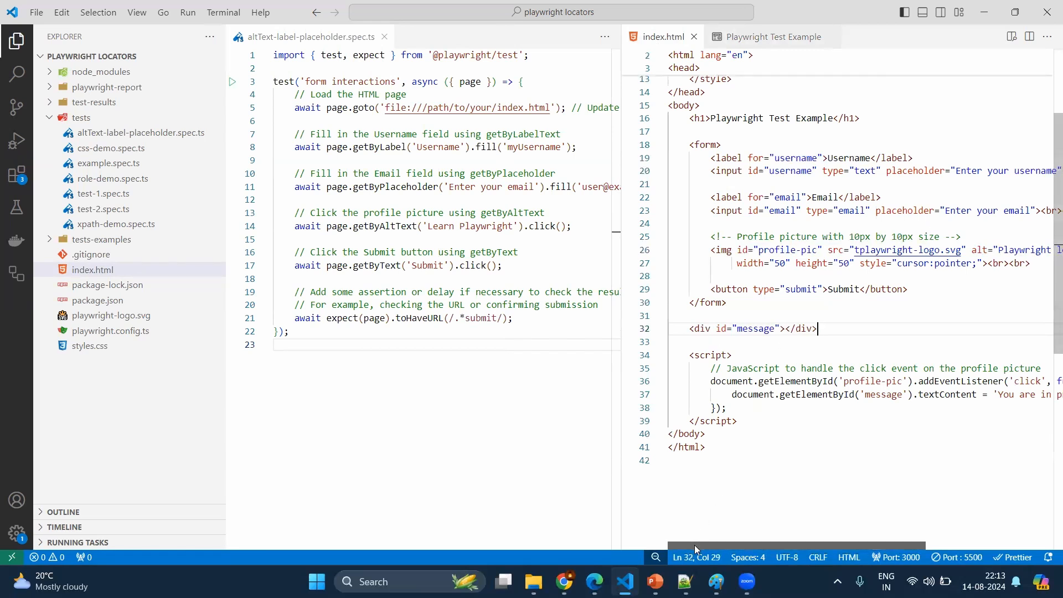
Step: Scroll the spec right to reach the page.goto URL and getByAltText locator
scroll("right", 3)
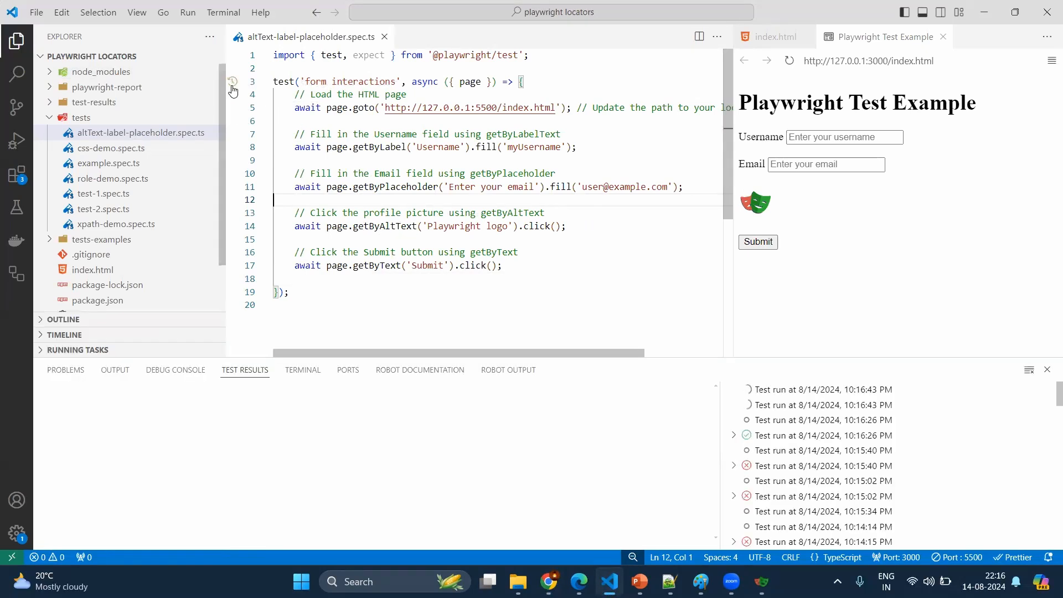
Step: Run the form interactions test from the gutter so it passes with step timings
left_click(233, 81)
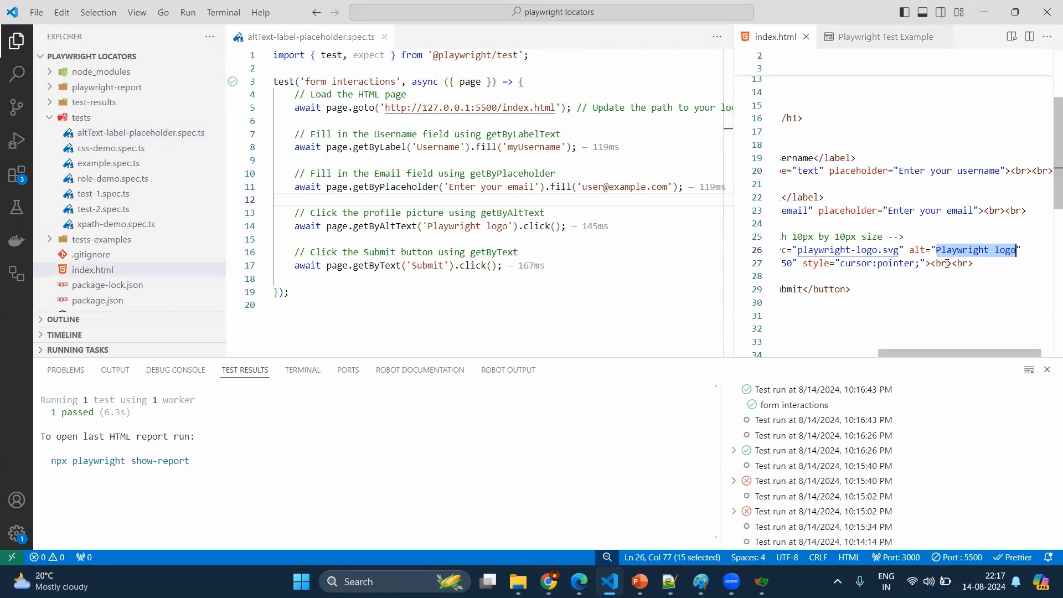
mouse_move(941, 263)
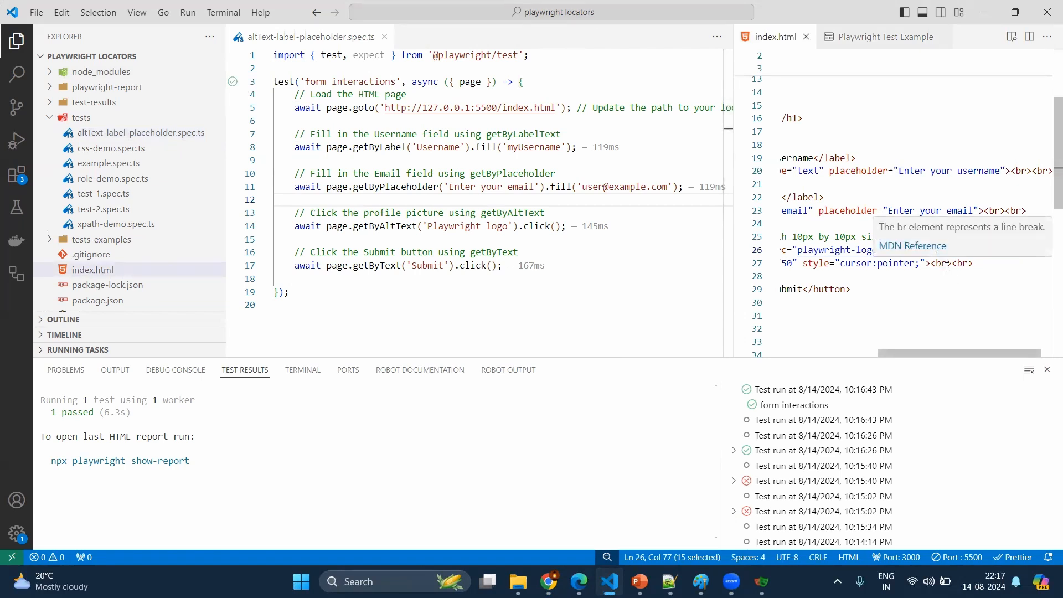